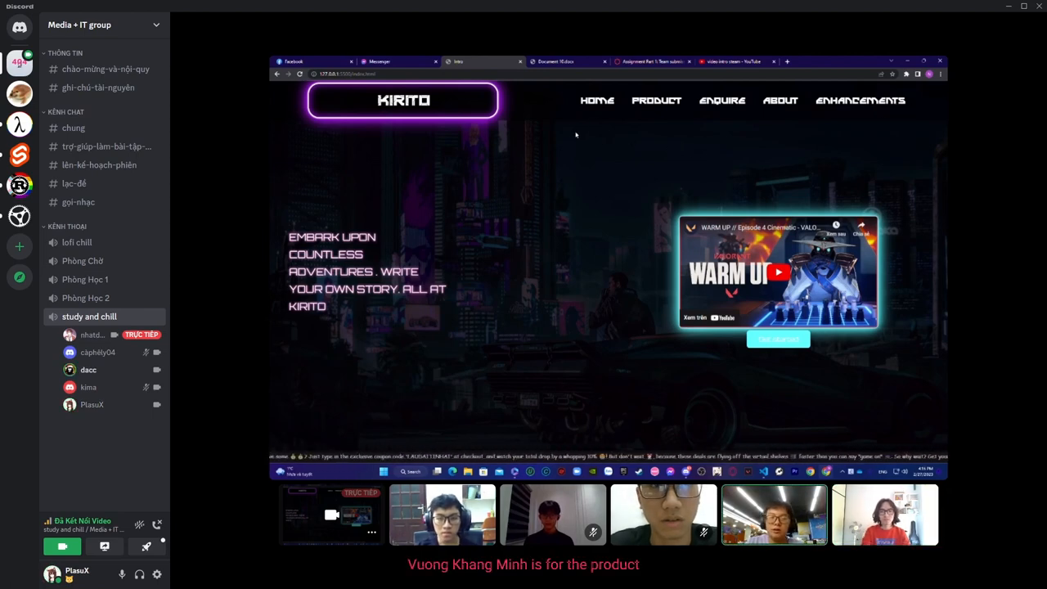
# Move the shared KIRITO site from Home through Product to the About page.
pyautogui.click(655, 100)
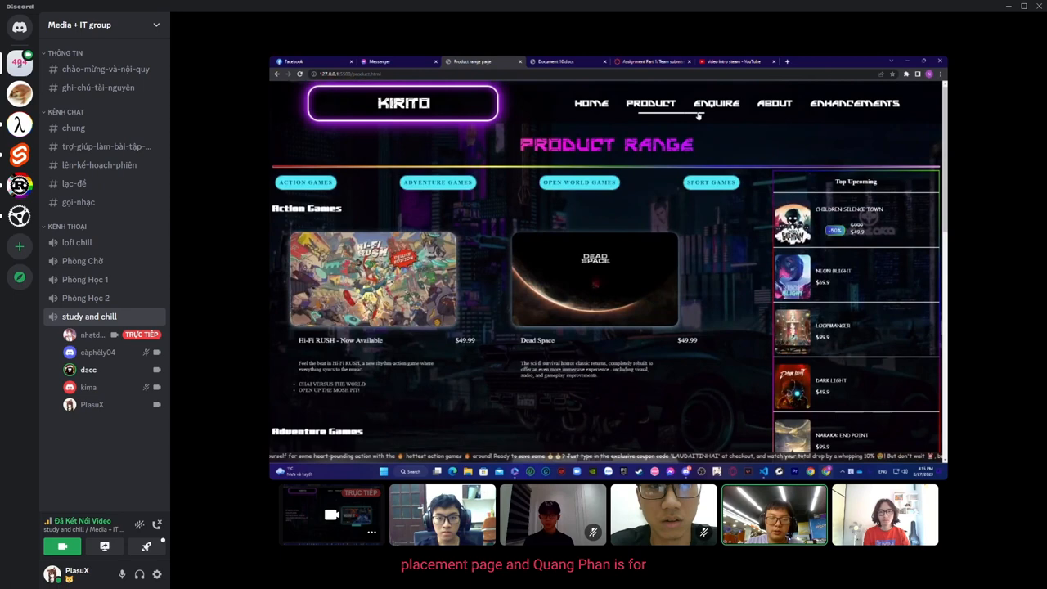
pyautogui.click(716, 102)
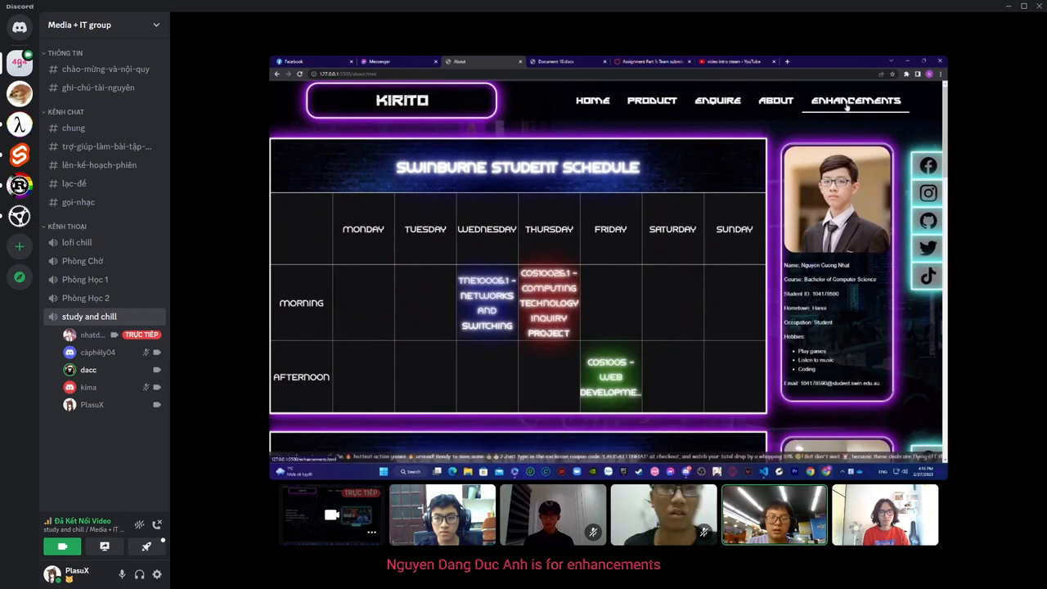
pyautogui.click(856, 99)
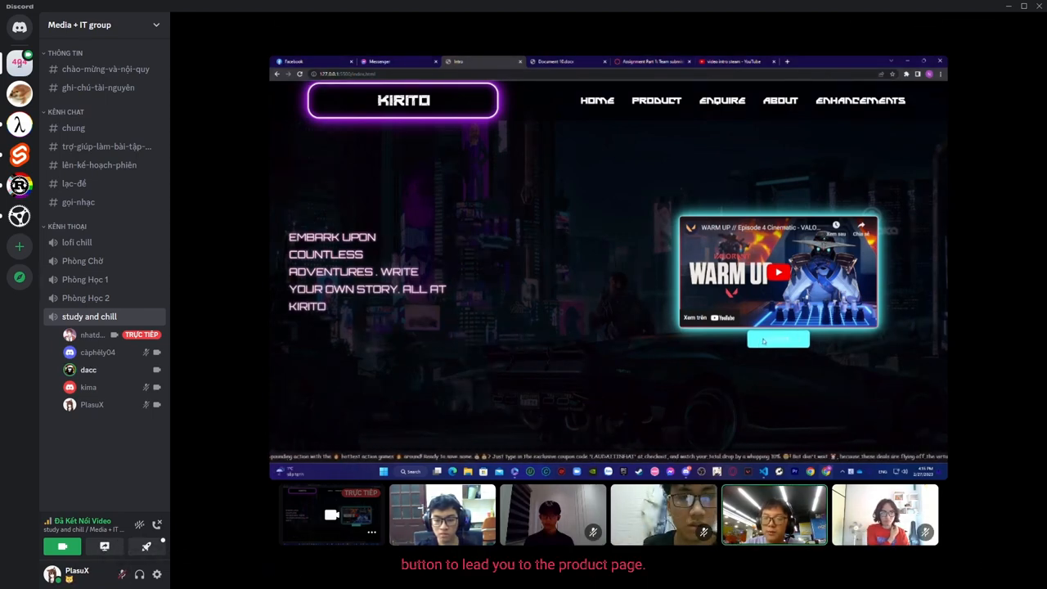
# Return to the KIRITO home page, briefly open Product, and scroll down.
pyautogui.click(778, 339)
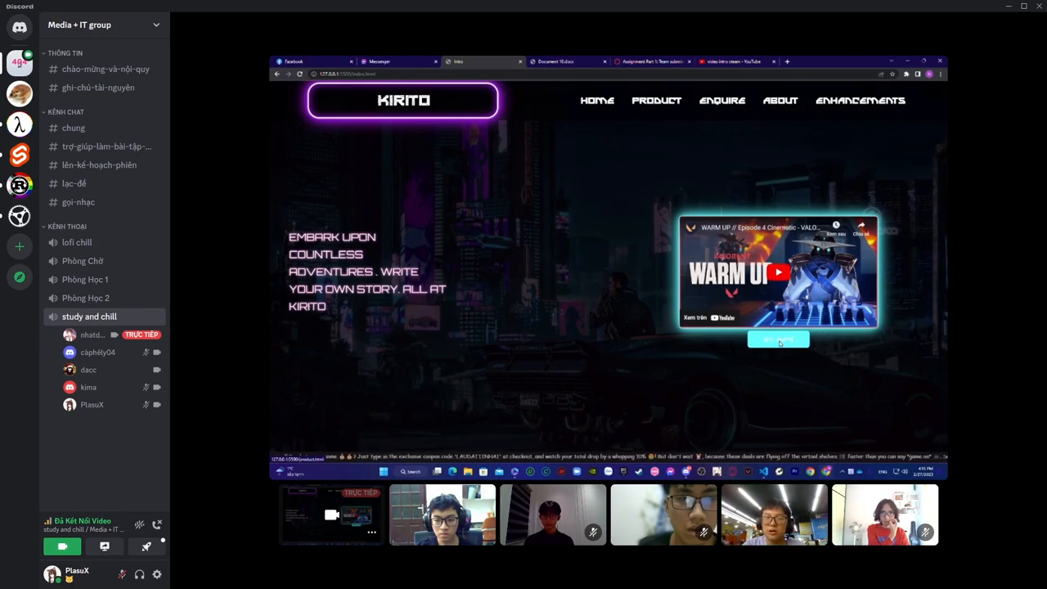
pyautogui.click(656, 100)
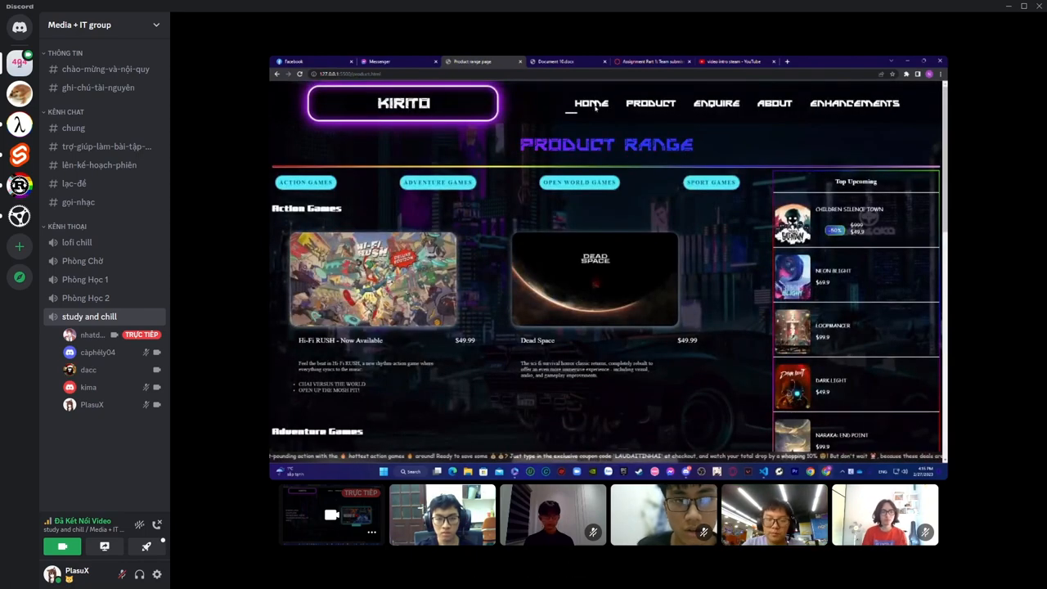
pyautogui.click(591, 103)
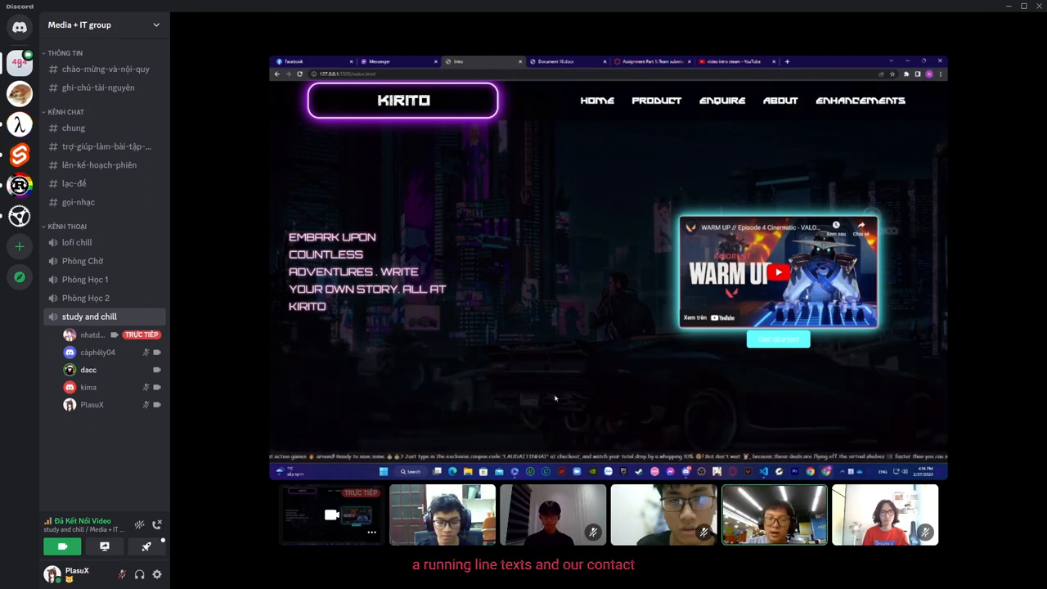
pyautogui.scroll(-3)
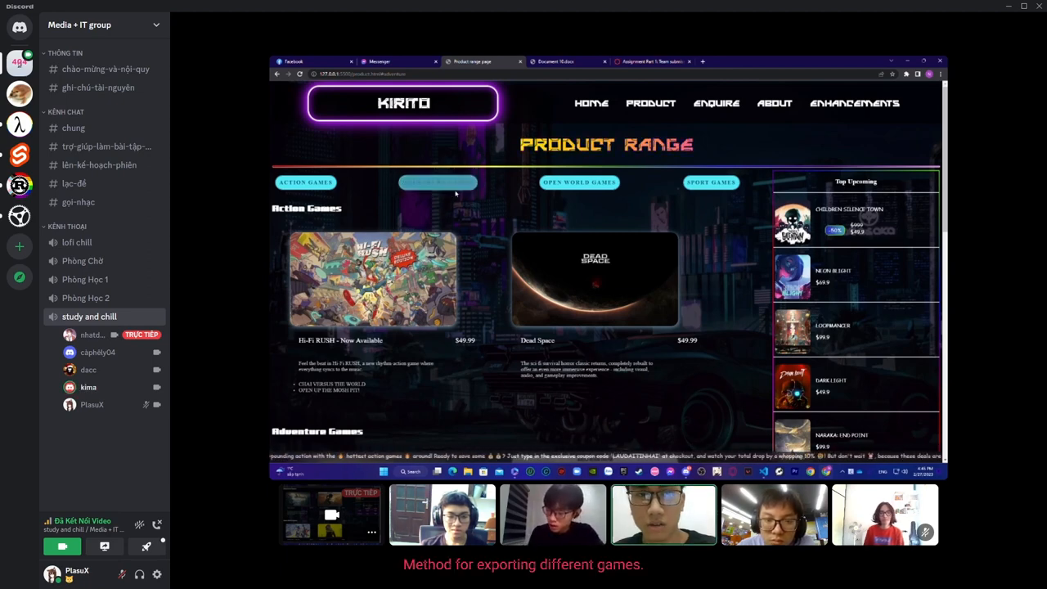
# Pick a category button on Product Range and scroll through the Action Games listings.
pyautogui.click(438, 182)
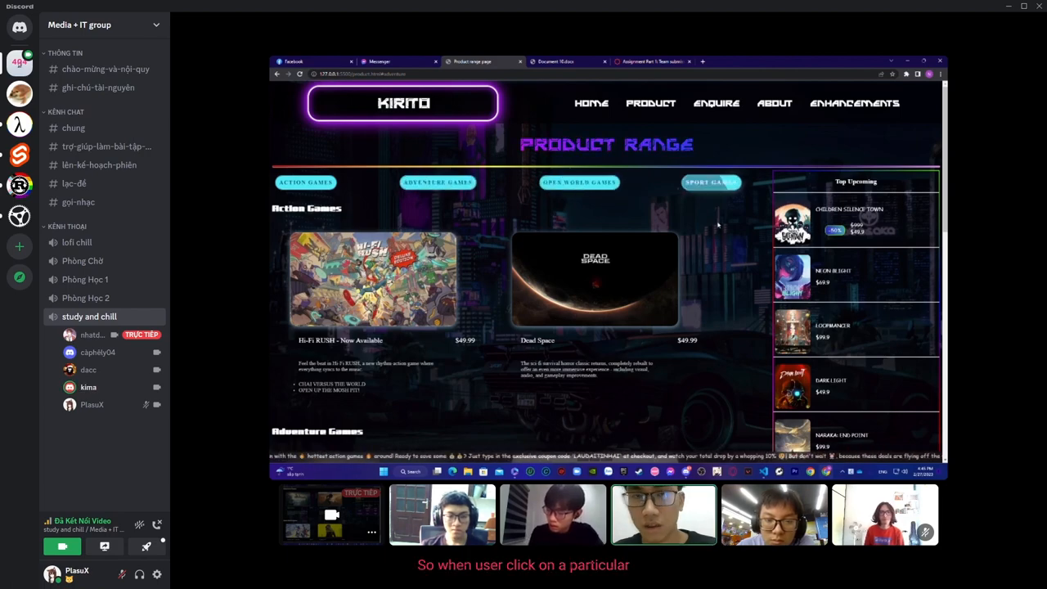
pyautogui.scroll(-3)
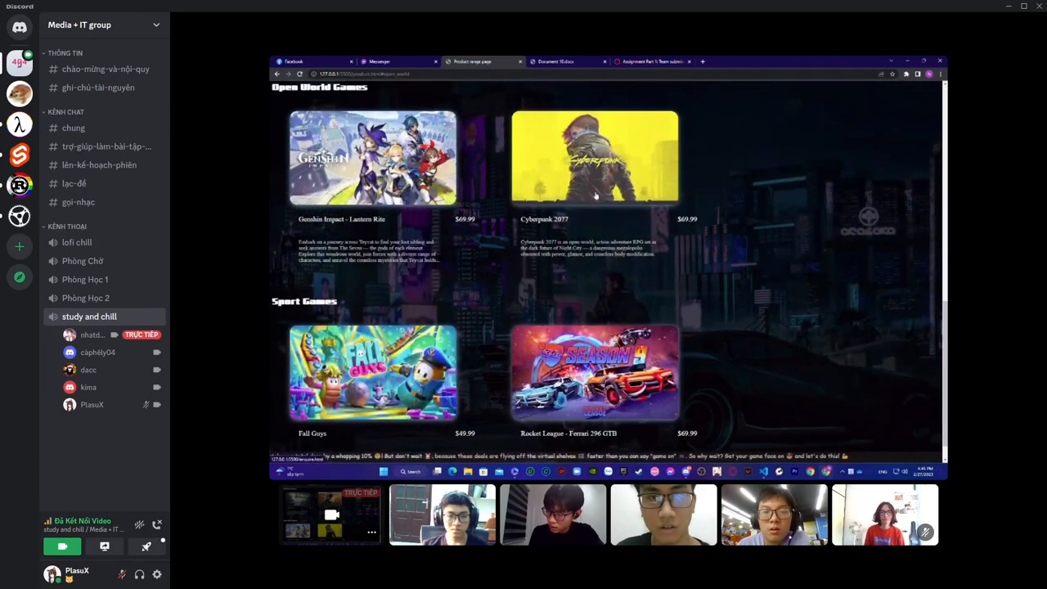
pyautogui.scroll(-3)
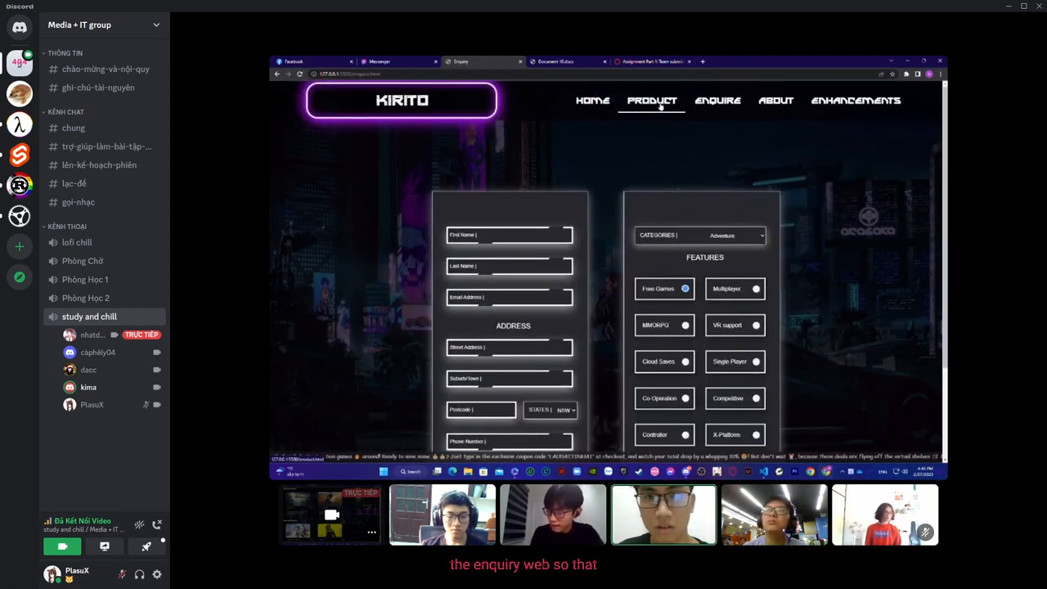
# Open the Enquire page and scroll through its personal details and features form.
pyautogui.click(650, 103)
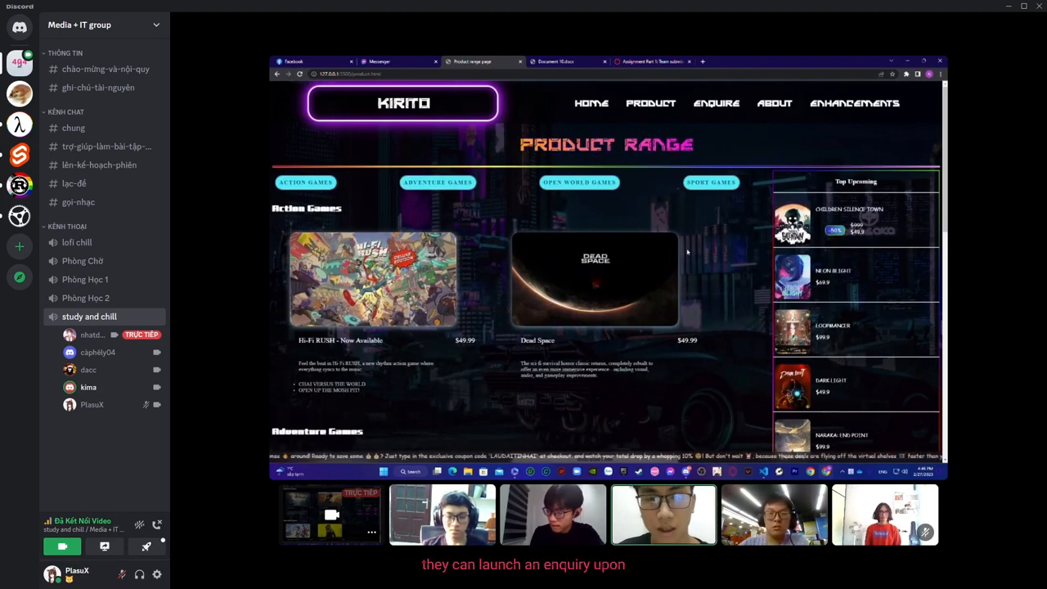
pyautogui.scroll(-3)
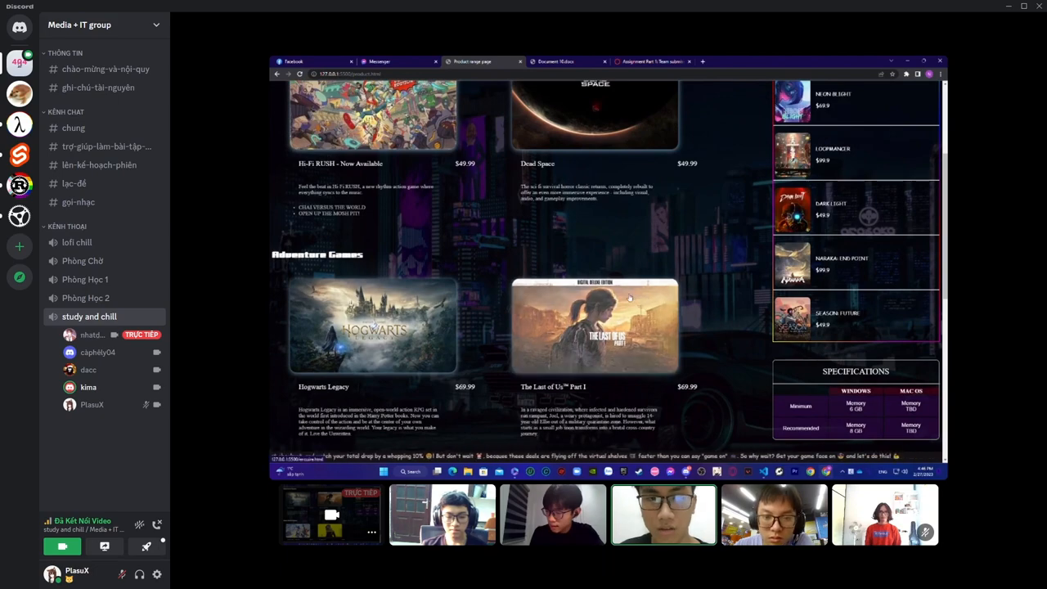
pyautogui.scroll(-3)
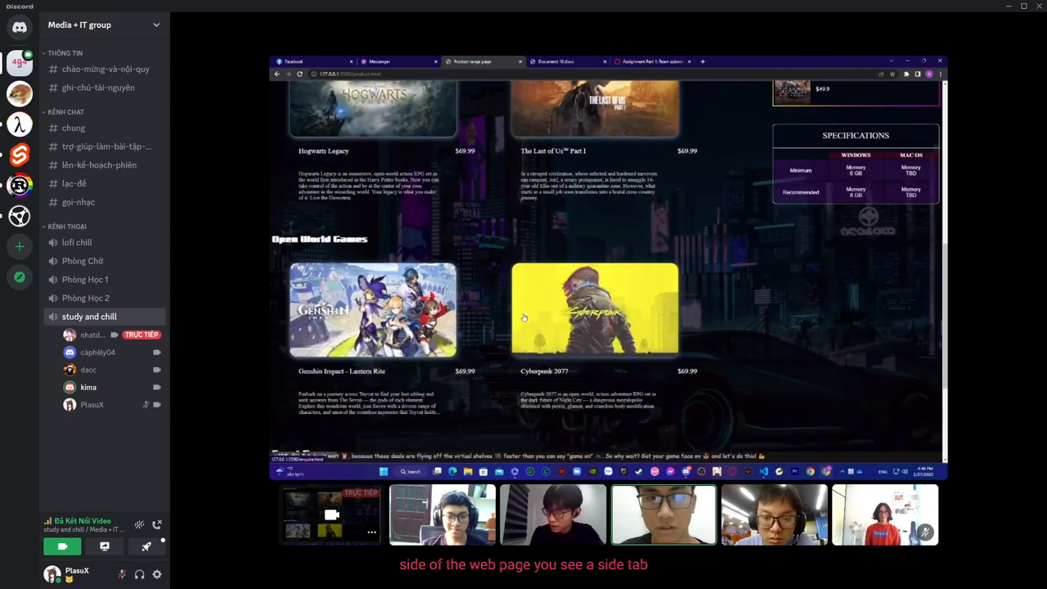
pyautogui.scroll(3)
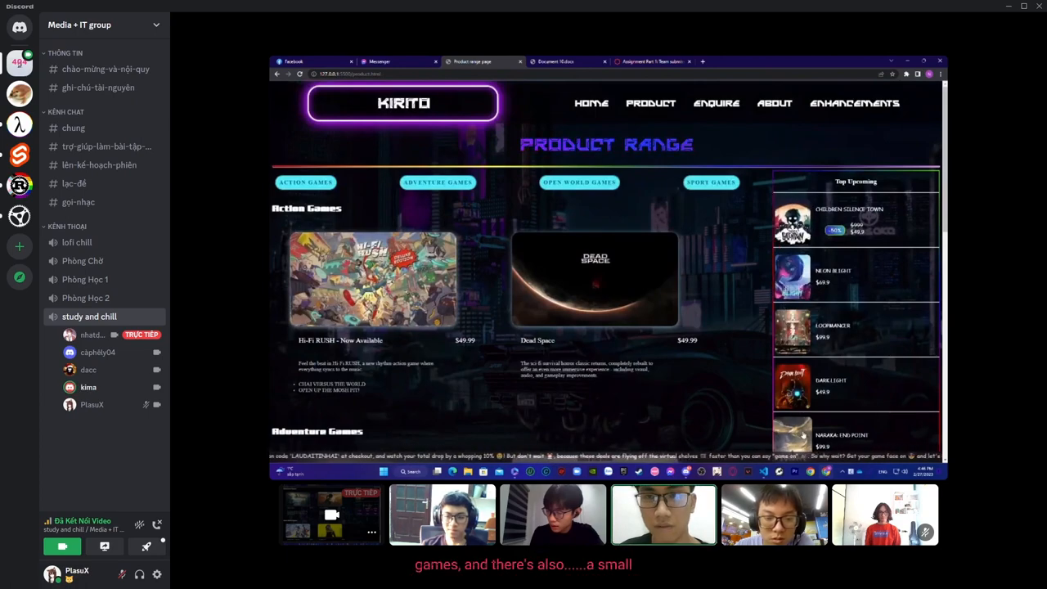
pyautogui.scroll(-3)
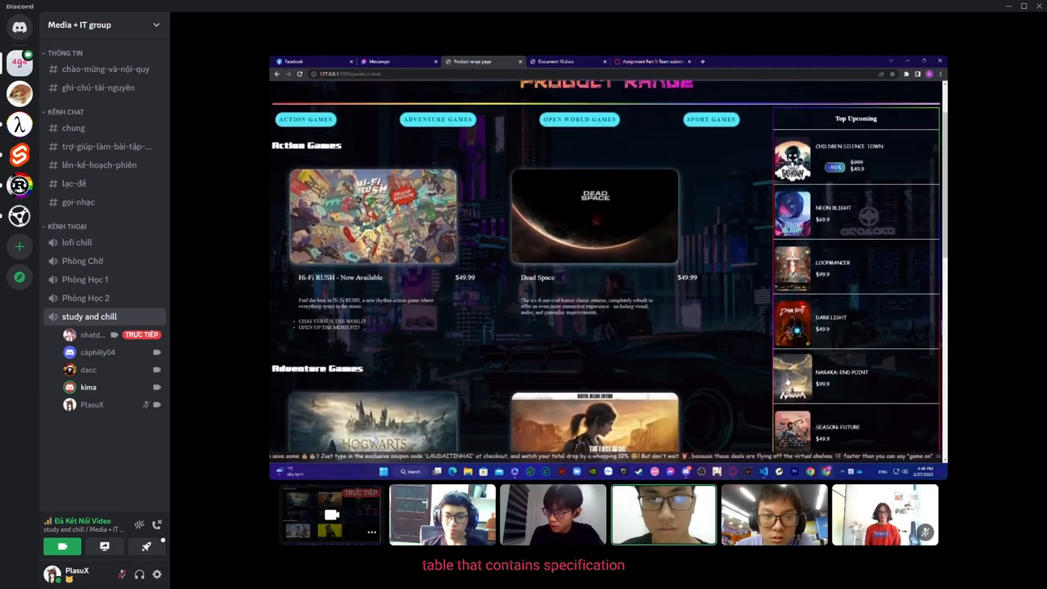
pyautogui.scroll(-3)
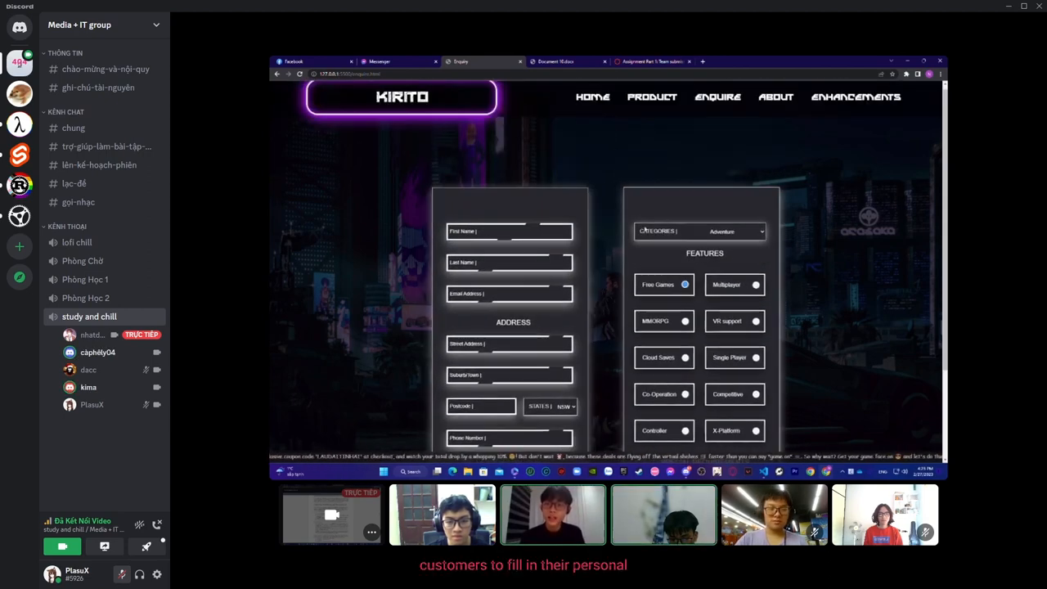
# Choose Phone as preferred contact and tick a feature checkbox.
pyautogui.click(507, 231)
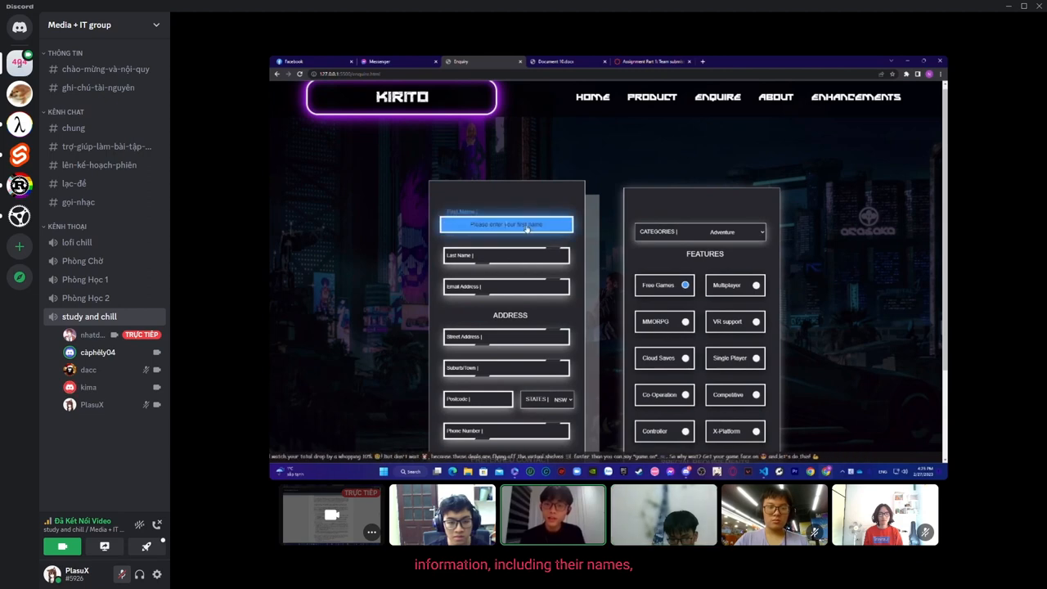
pyautogui.click(506, 255)
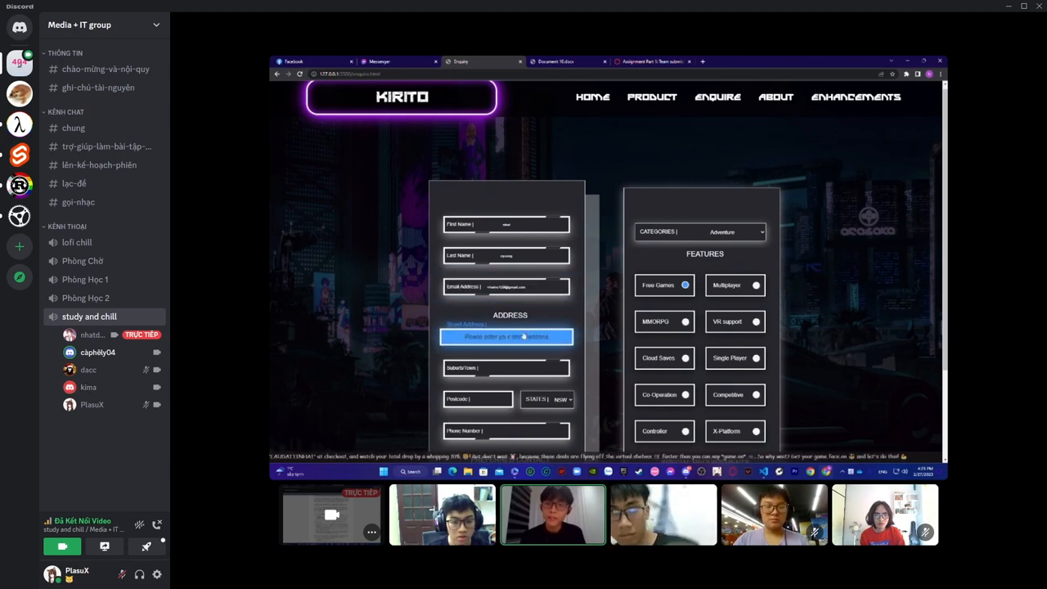
pyautogui.scroll(-3)
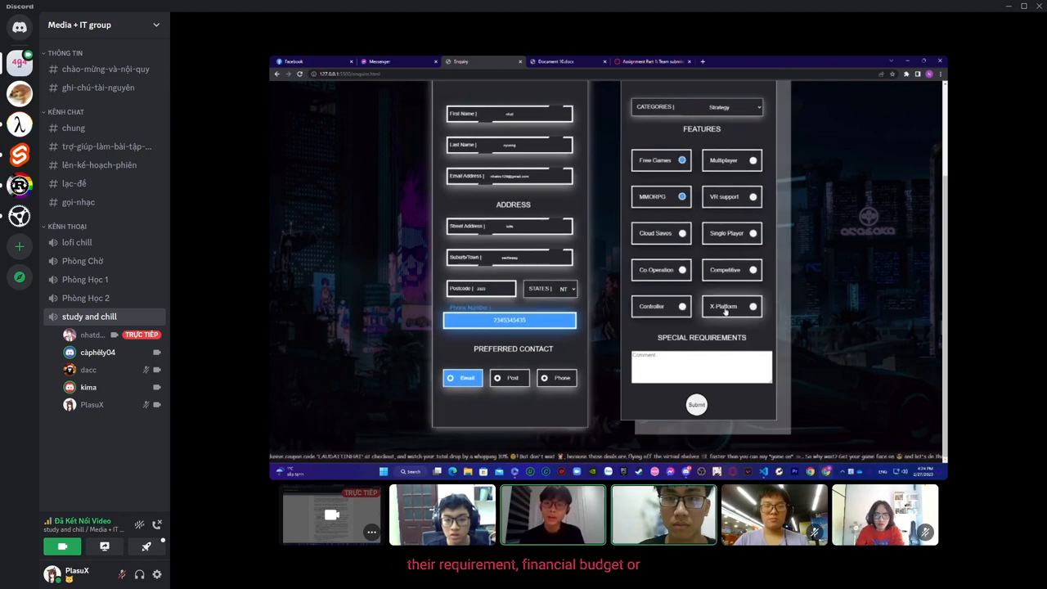
# Enter 'new game' under Special Requirements, add VR support, and submit the enquiry.
pyautogui.click(752, 306)
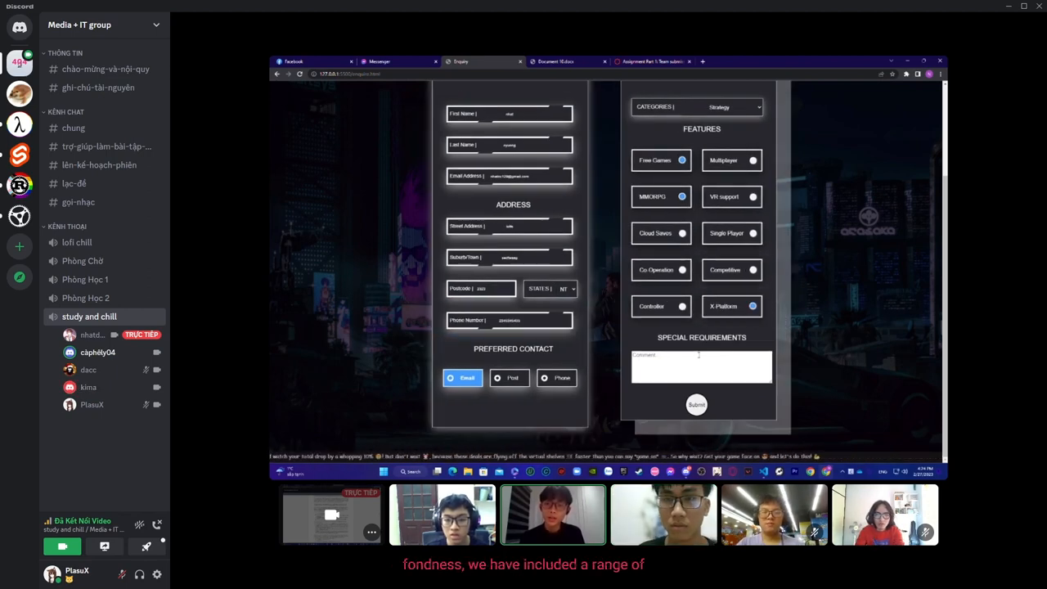
pyautogui.scroll(-3)
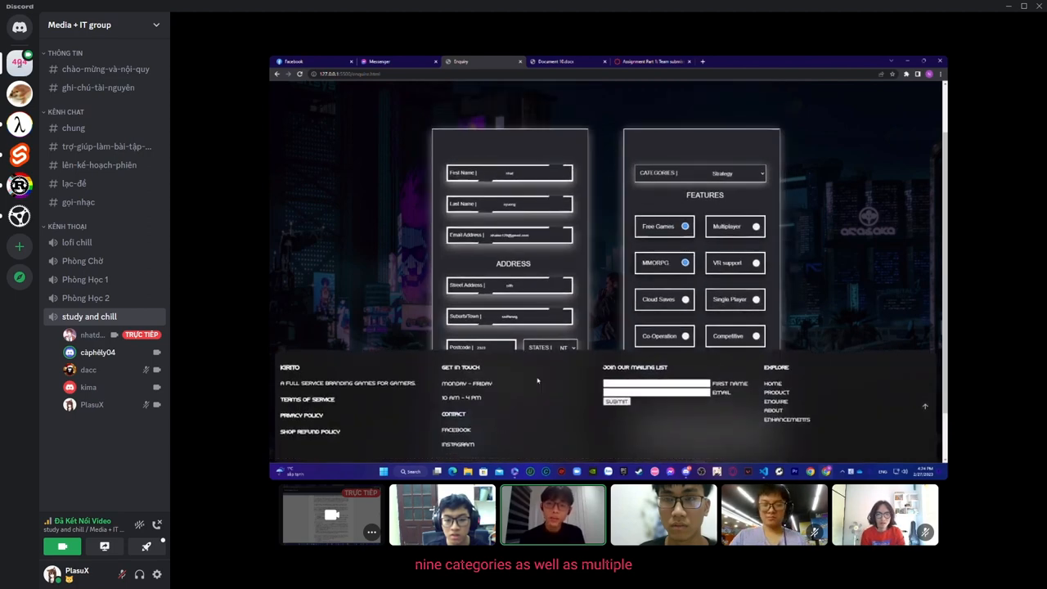
pyautogui.scroll(-3)
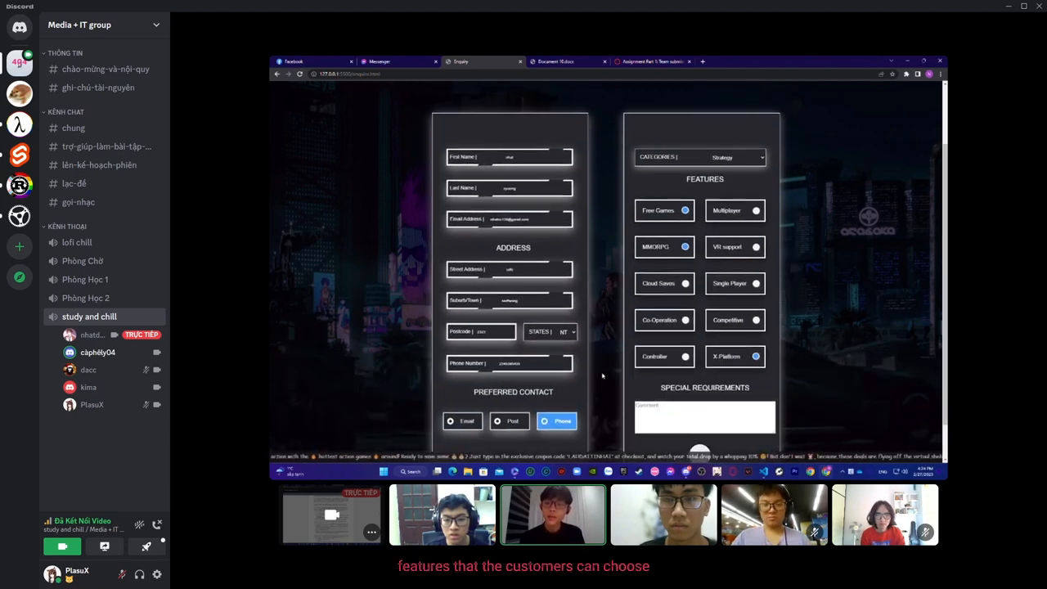
pyautogui.scroll(-3)
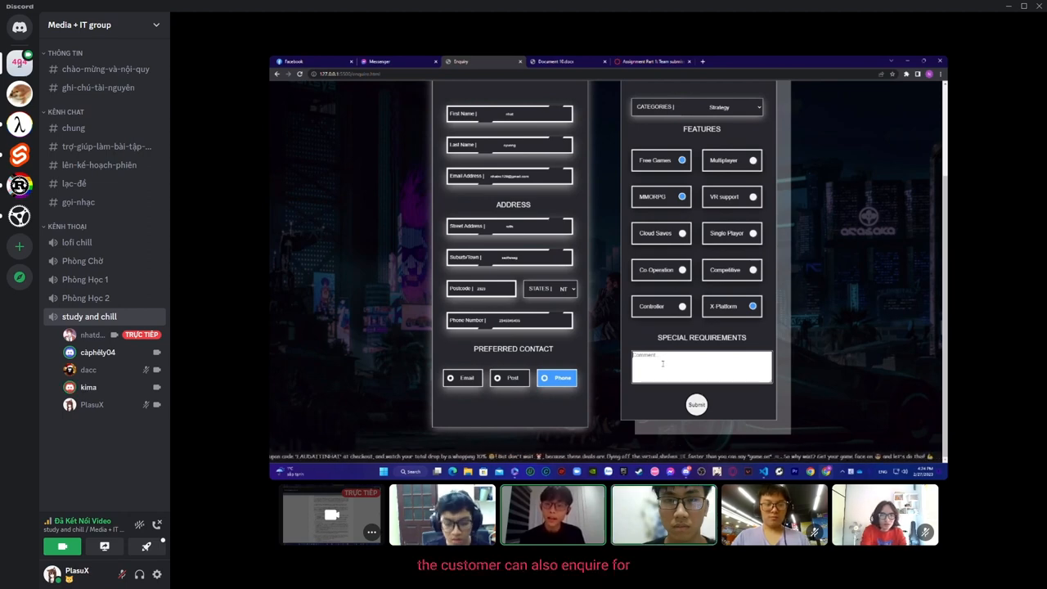
pyautogui.write('new game')
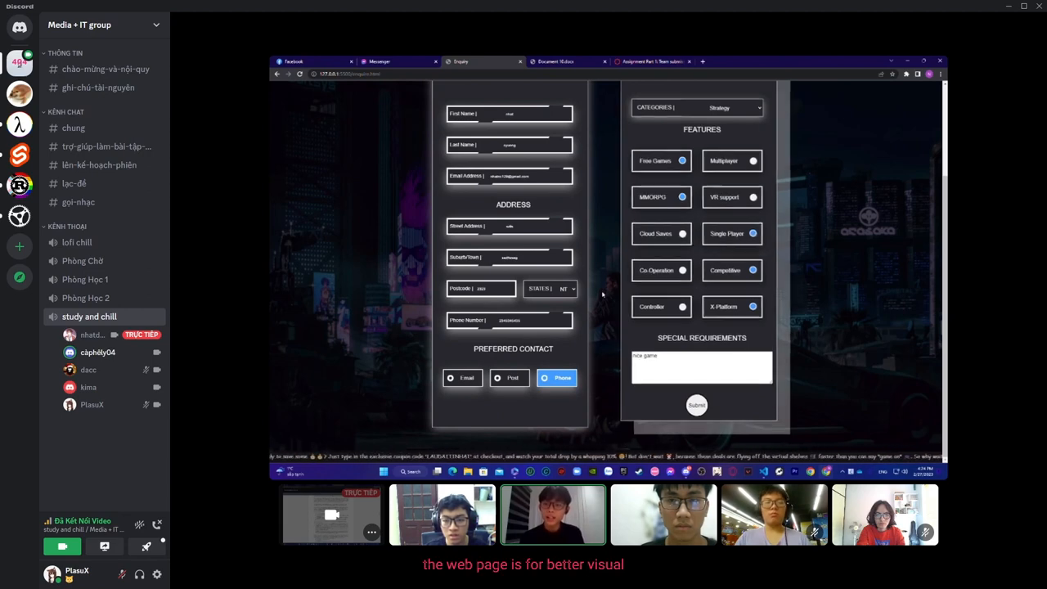
pyautogui.click(752, 197)
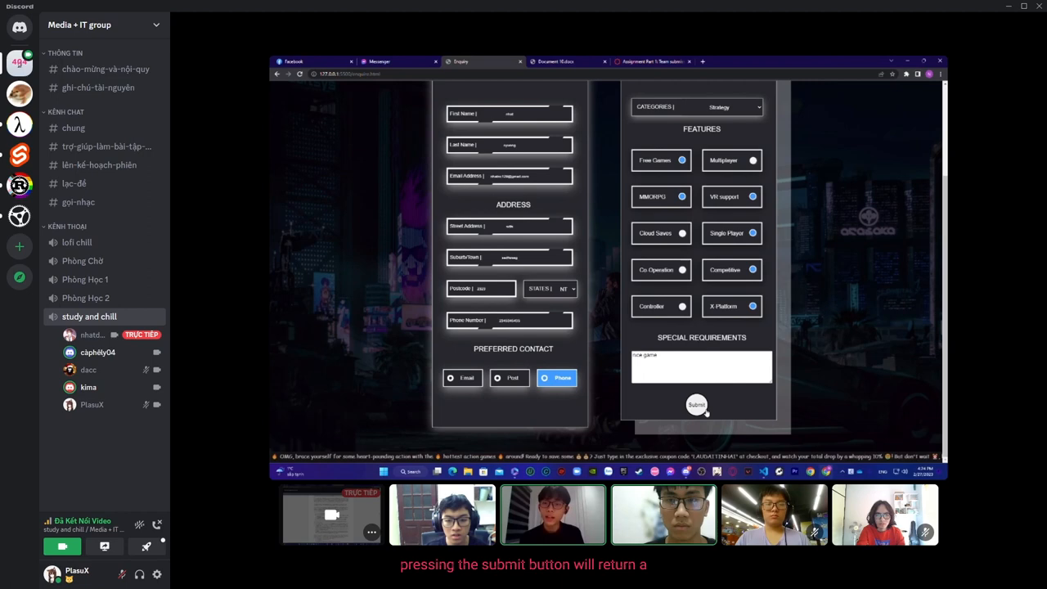
pyautogui.click(696, 404)
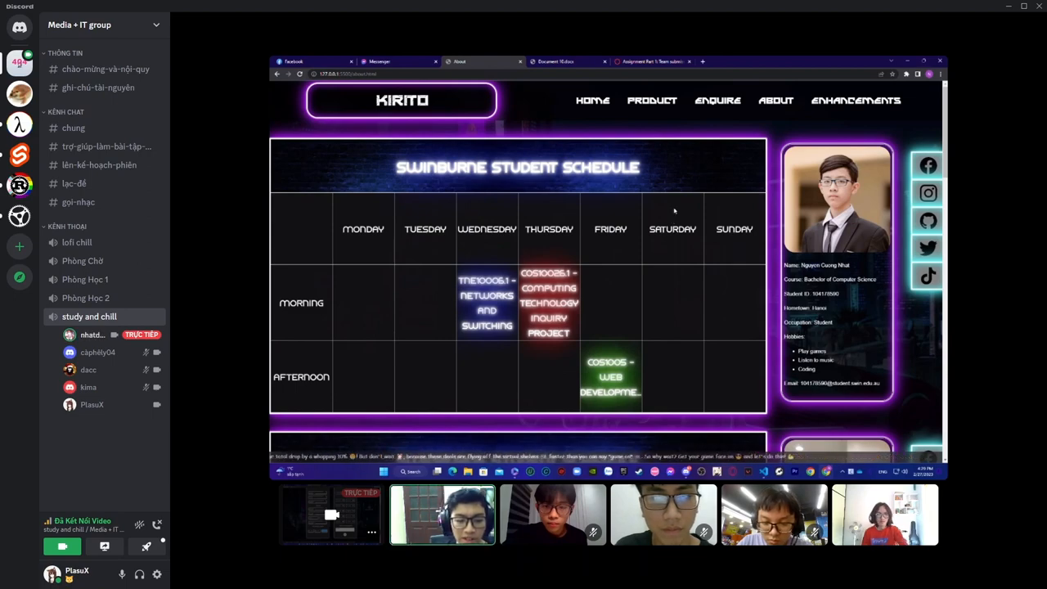
# Scroll through each member's Swinburne schedule table and profile card on About.
pyautogui.scroll(-3)
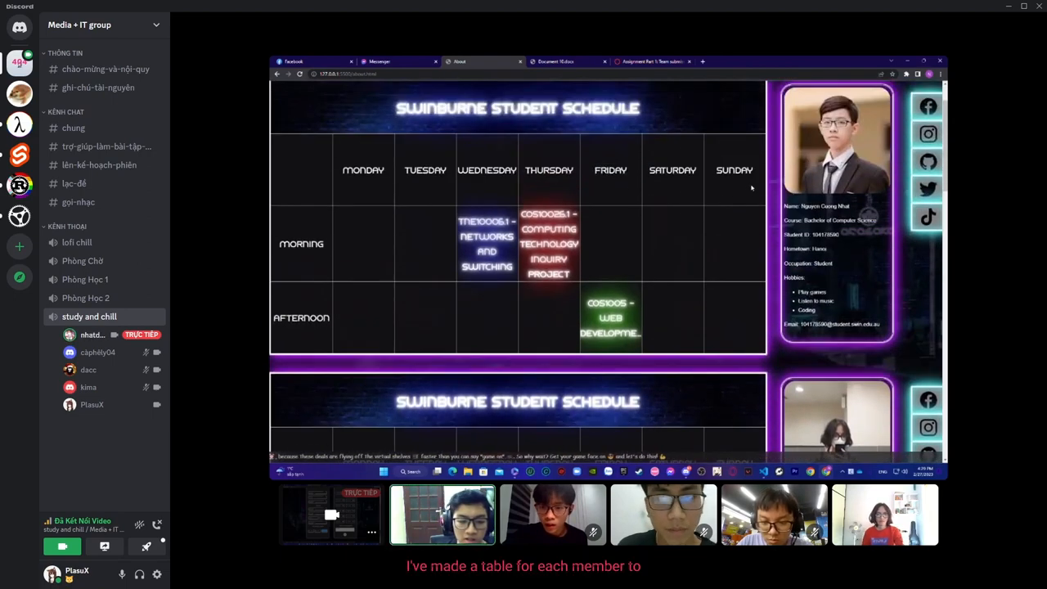
pyautogui.scroll(-3)
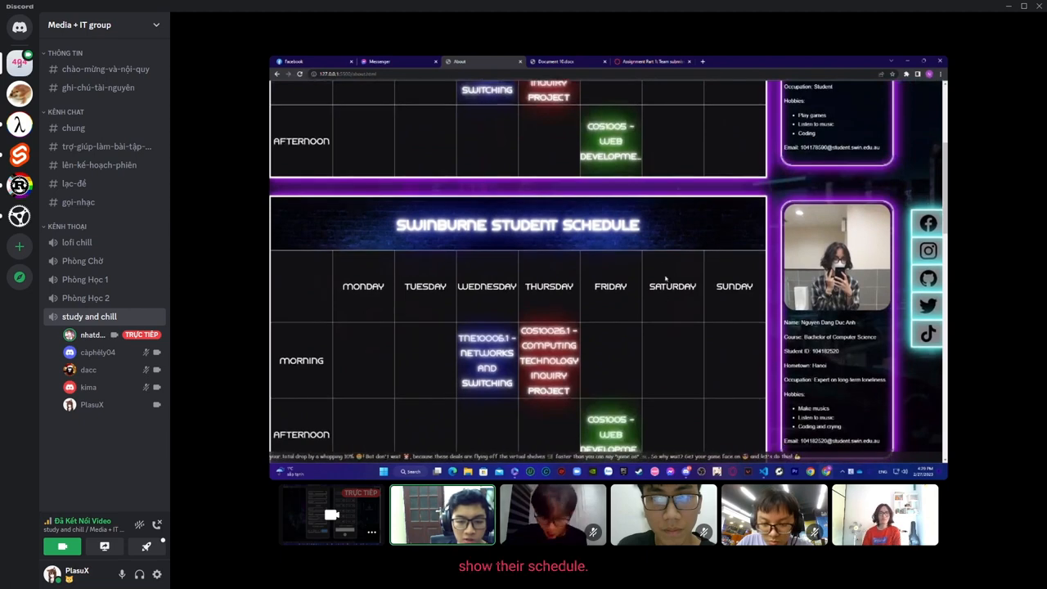
pyautogui.scroll(-3)
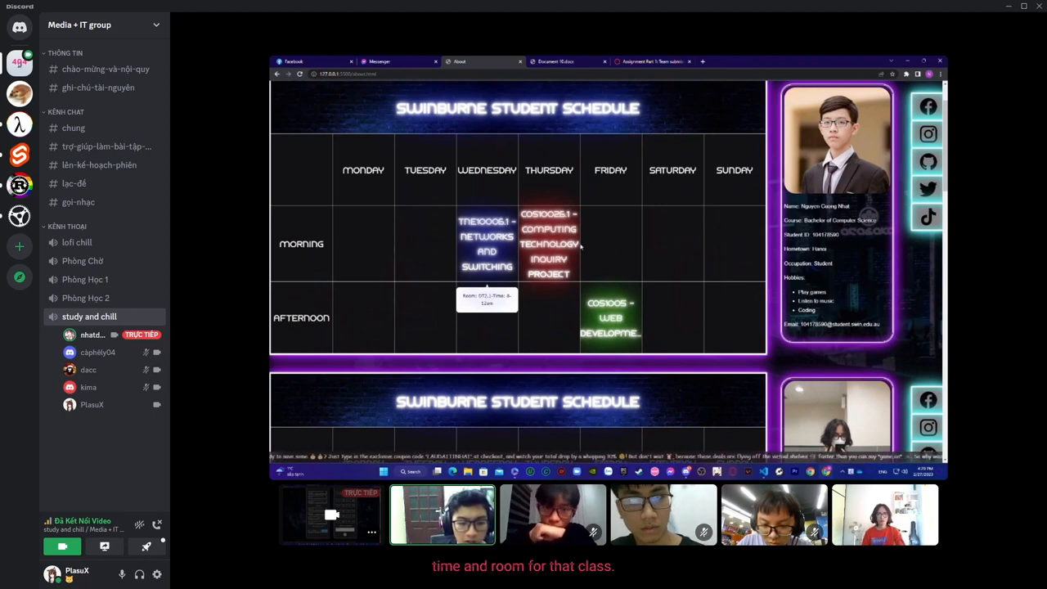
pyautogui.moveTo(691, 266)
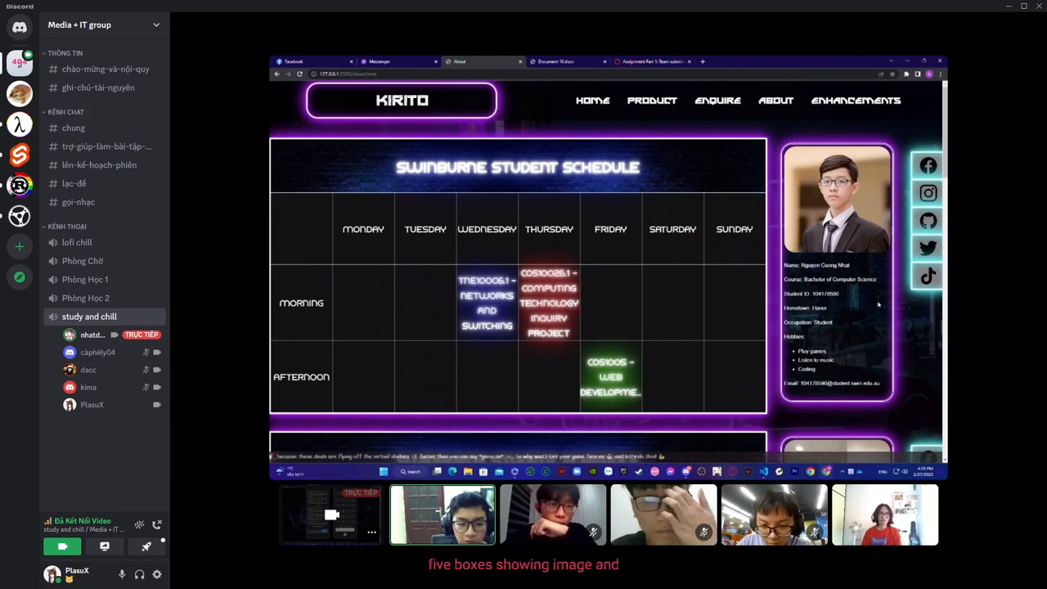
pyautogui.scroll(-3)
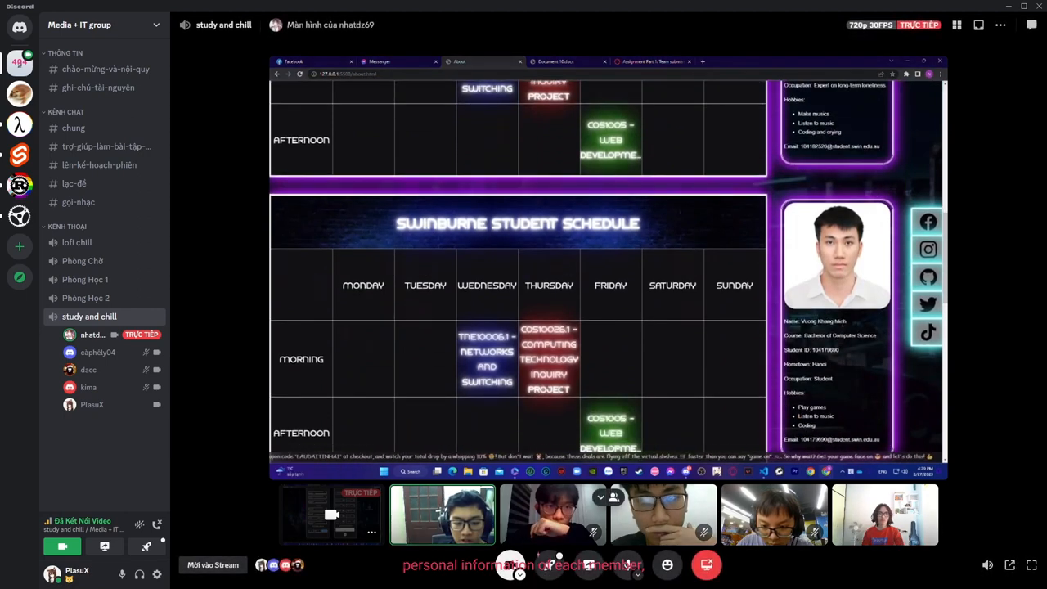
pyautogui.scroll(-3)
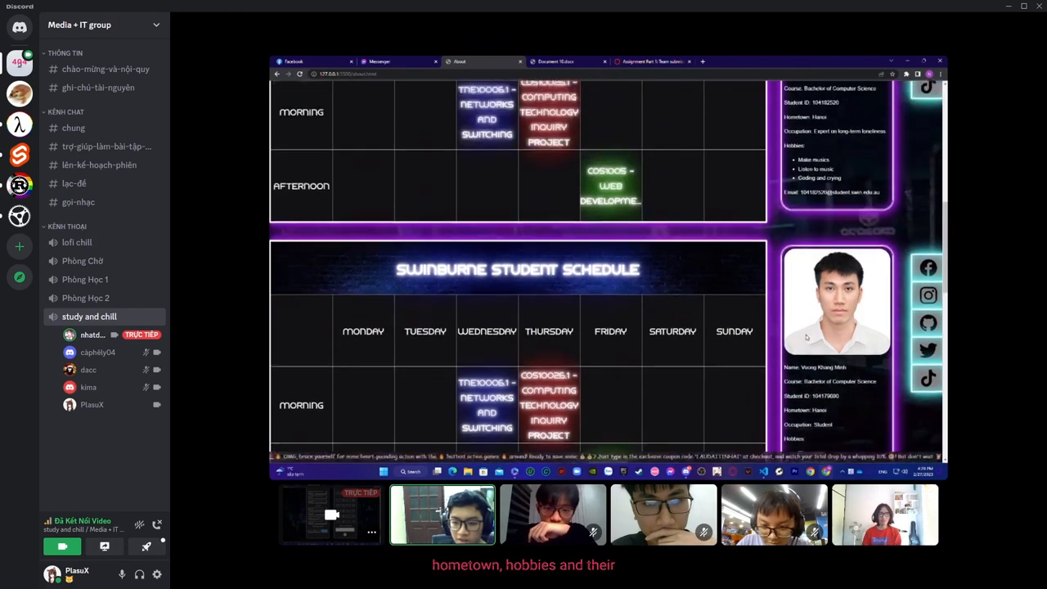
pyautogui.scroll(-3)
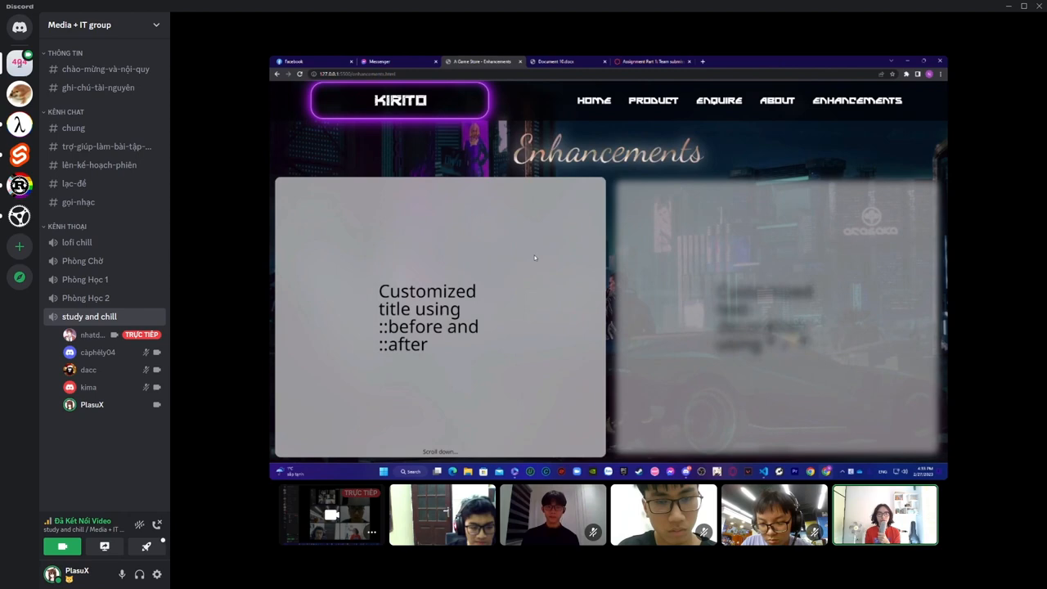
# Scroll through the ::before/::after custom title panel and the link-hover example.
pyautogui.scroll(-3)
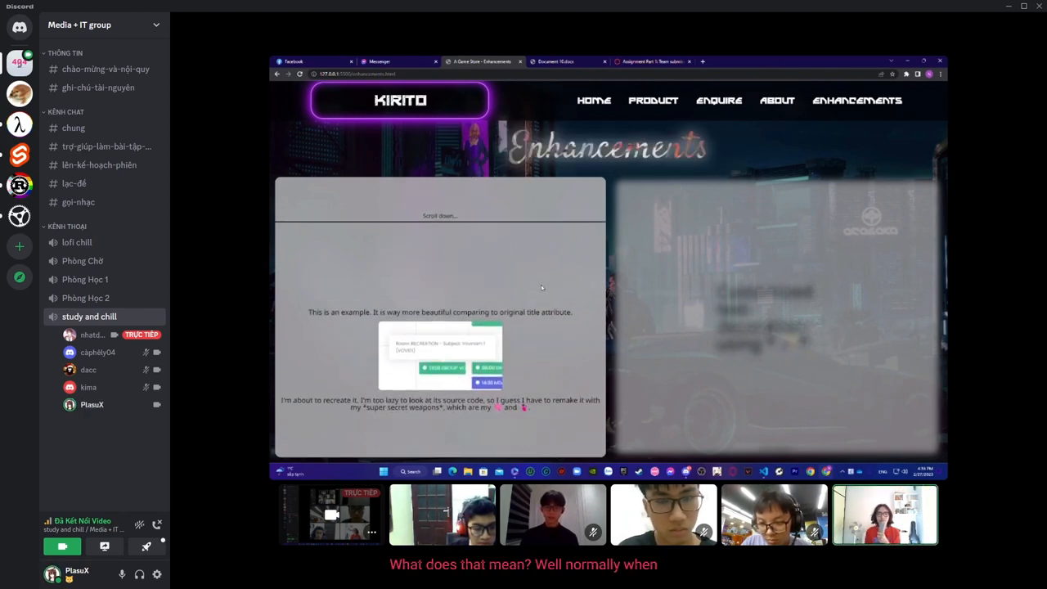
pyautogui.scroll(-3)
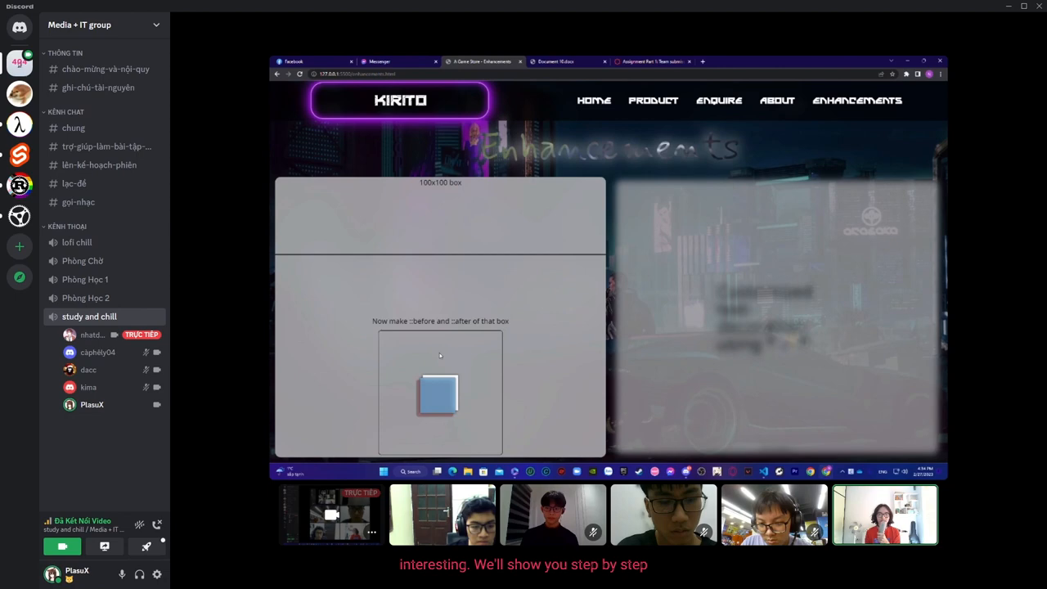
pyautogui.scroll(-3)
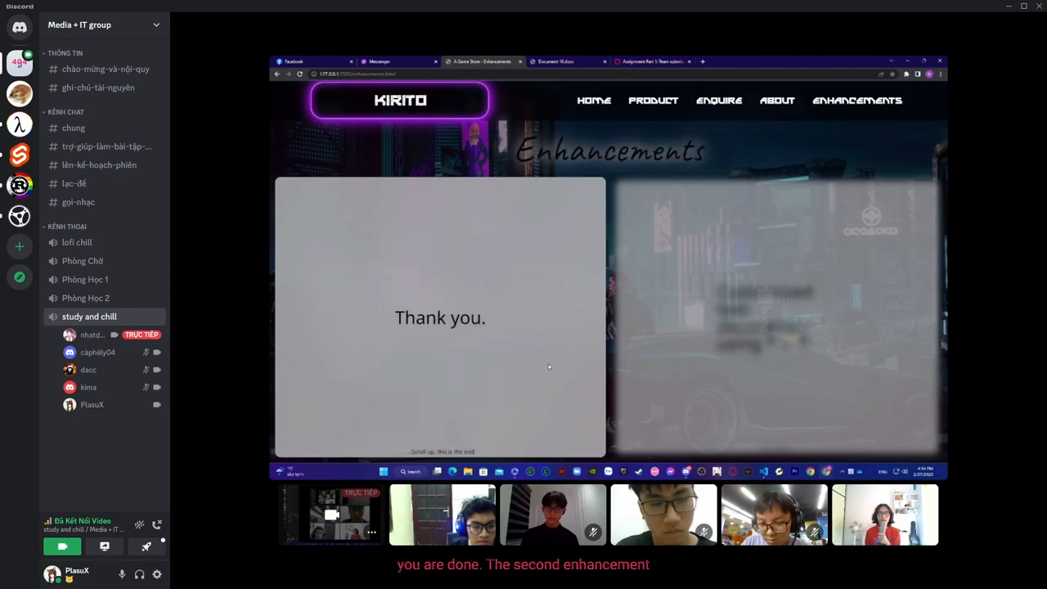
pyautogui.scroll(-3)
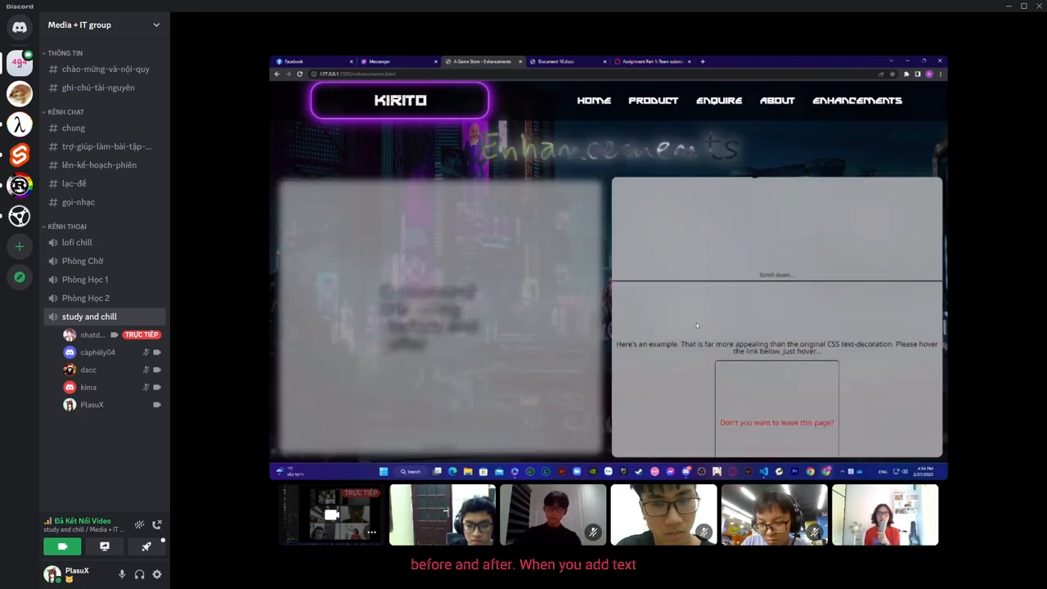
pyautogui.scroll(-3)
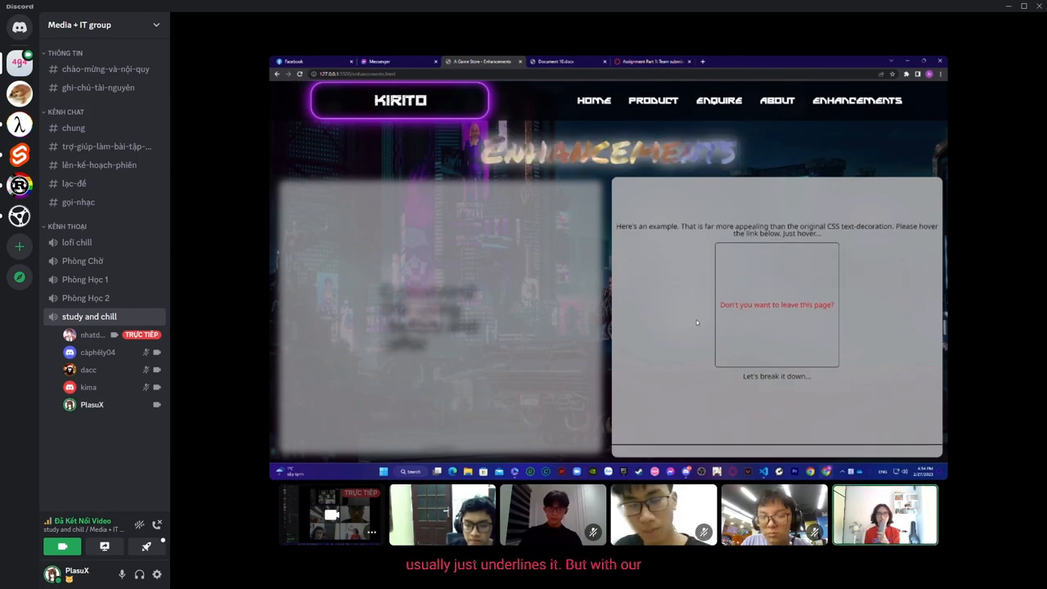
pyautogui.scroll(-3)
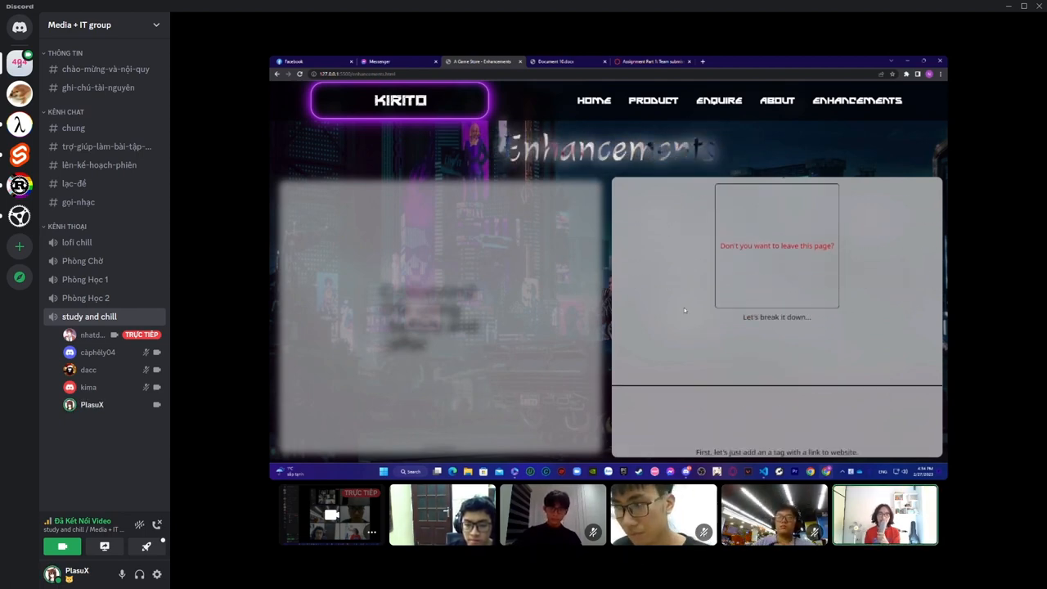